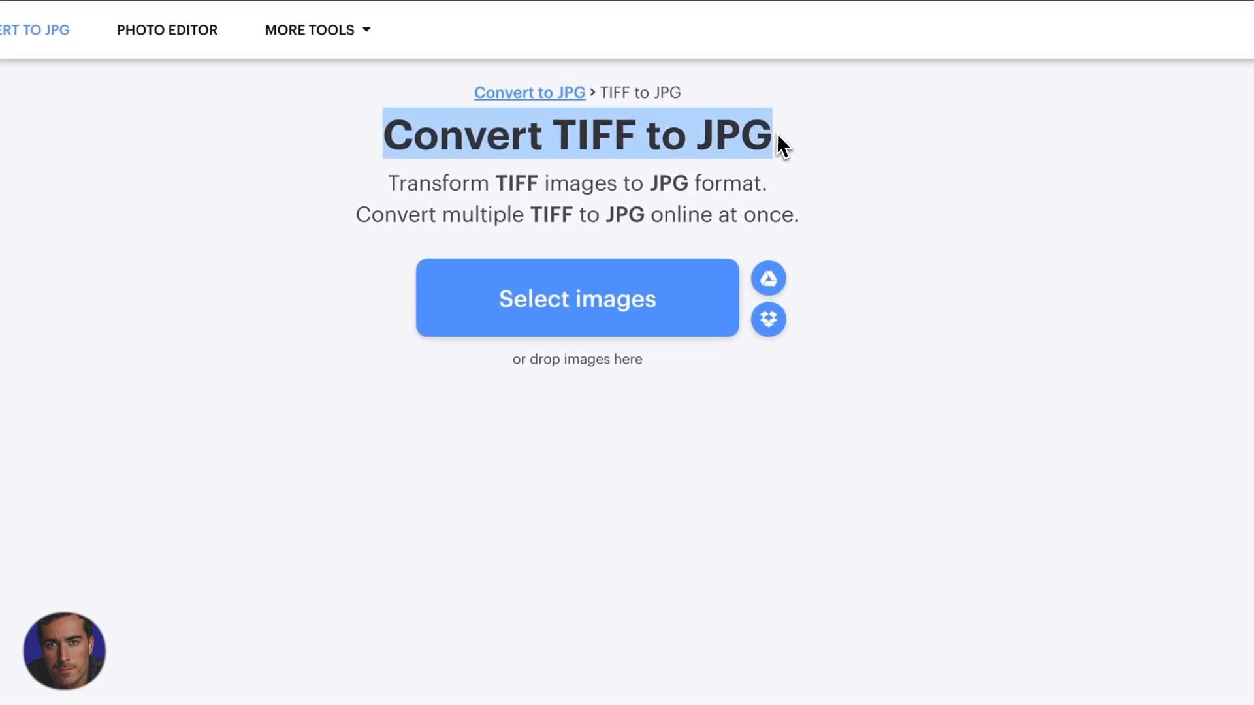
{"action": "mouse_move", "coordinate": [828, 191]}
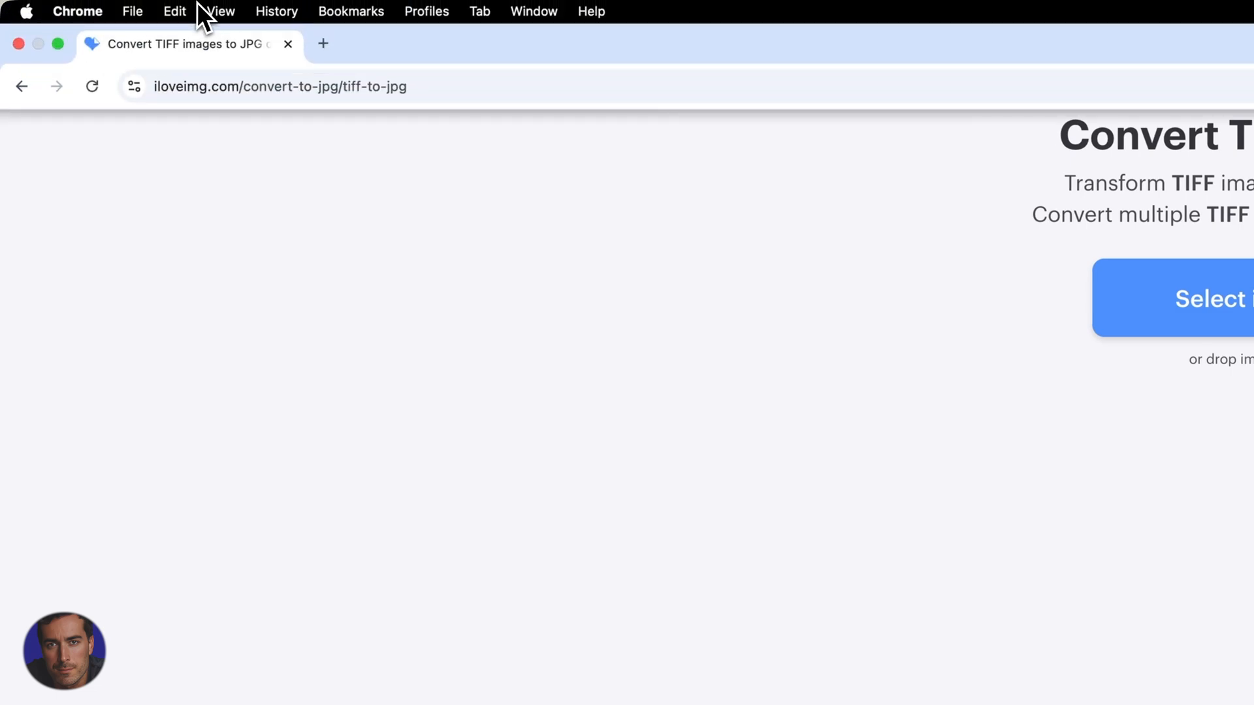
Start the image selection and pick IMG_9304.tiff from the images folder for upload.
{"action": "left_click", "coordinate": [280, 87]}
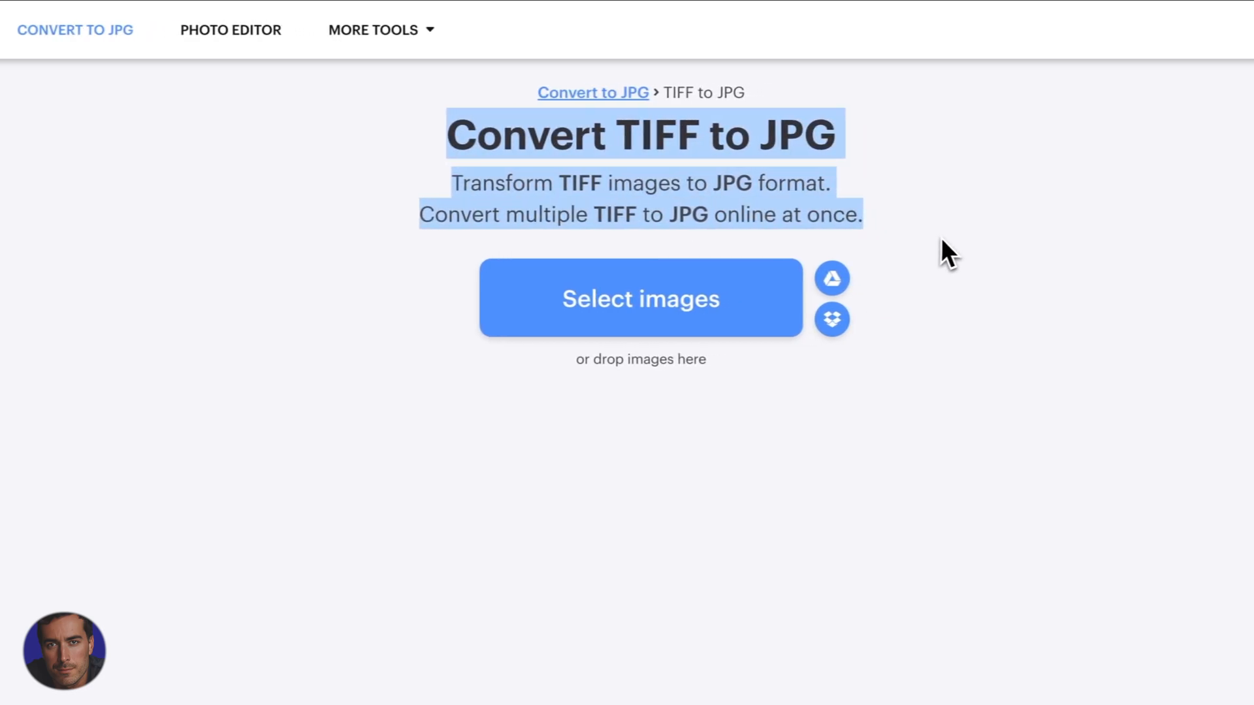
{"action": "mouse_move", "coordinate": [844, 232]}
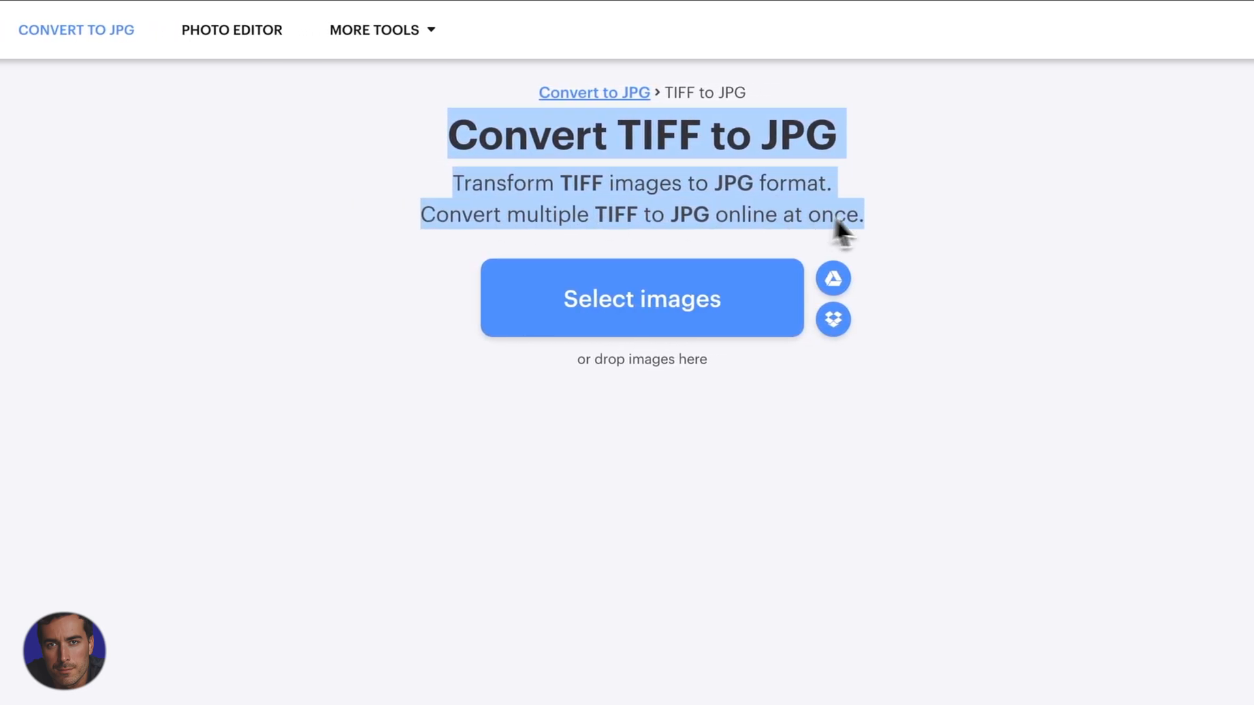
{"action": "scroll", "scroll_direction": "down", "scroll_amount": 3}
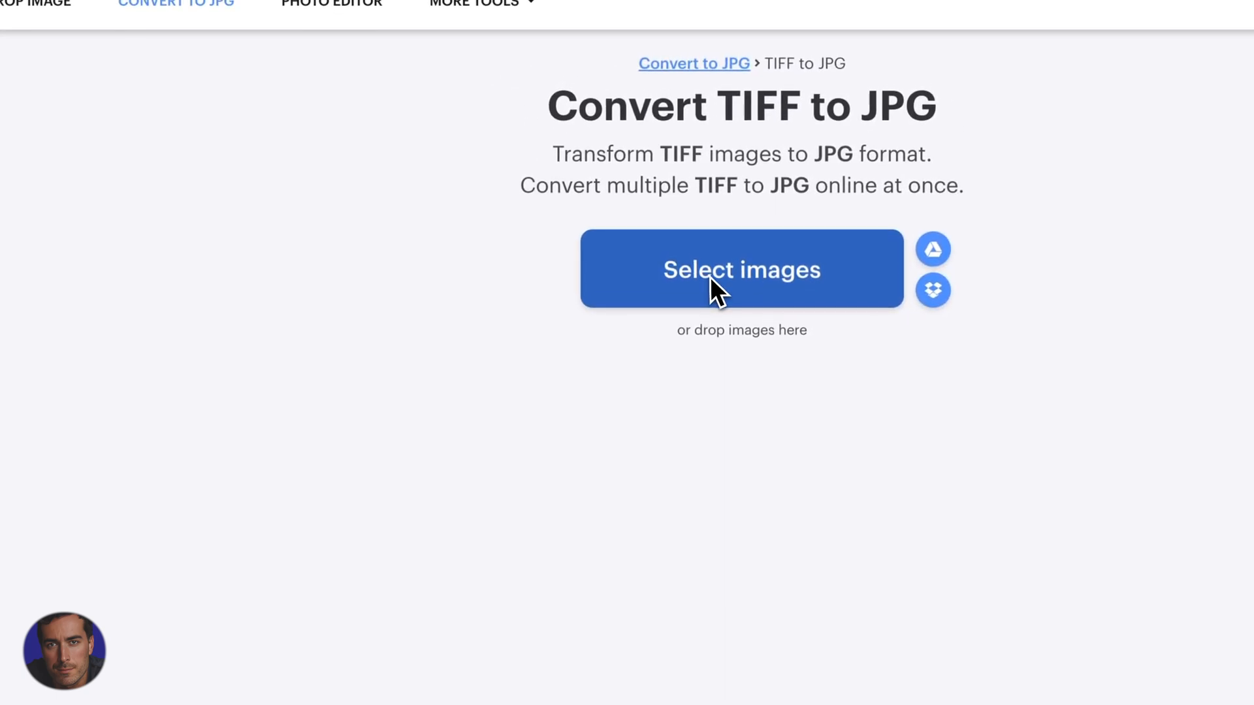
{"action": "left_click", "coordinate": [739, 269]}
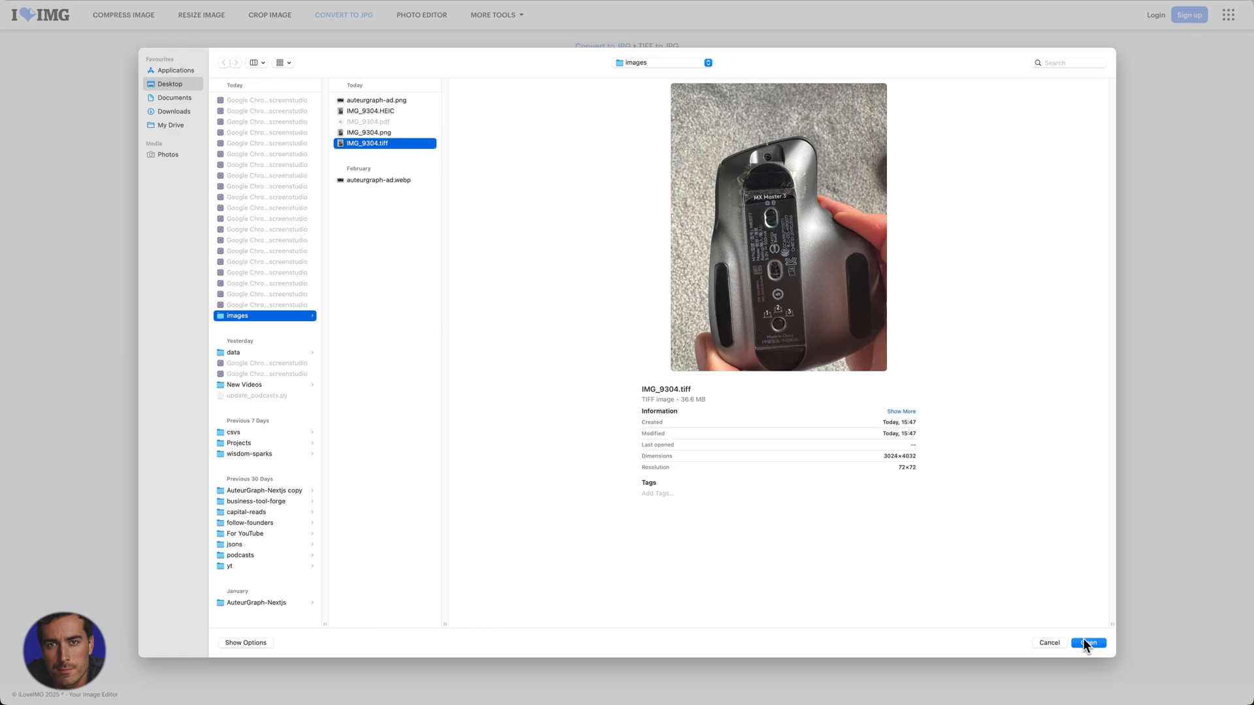
Upload IMG_9304.tiff and convert it to JPG, downloading the converted zip.
{"action": "left_click", "coordinate": [1087, 643]}
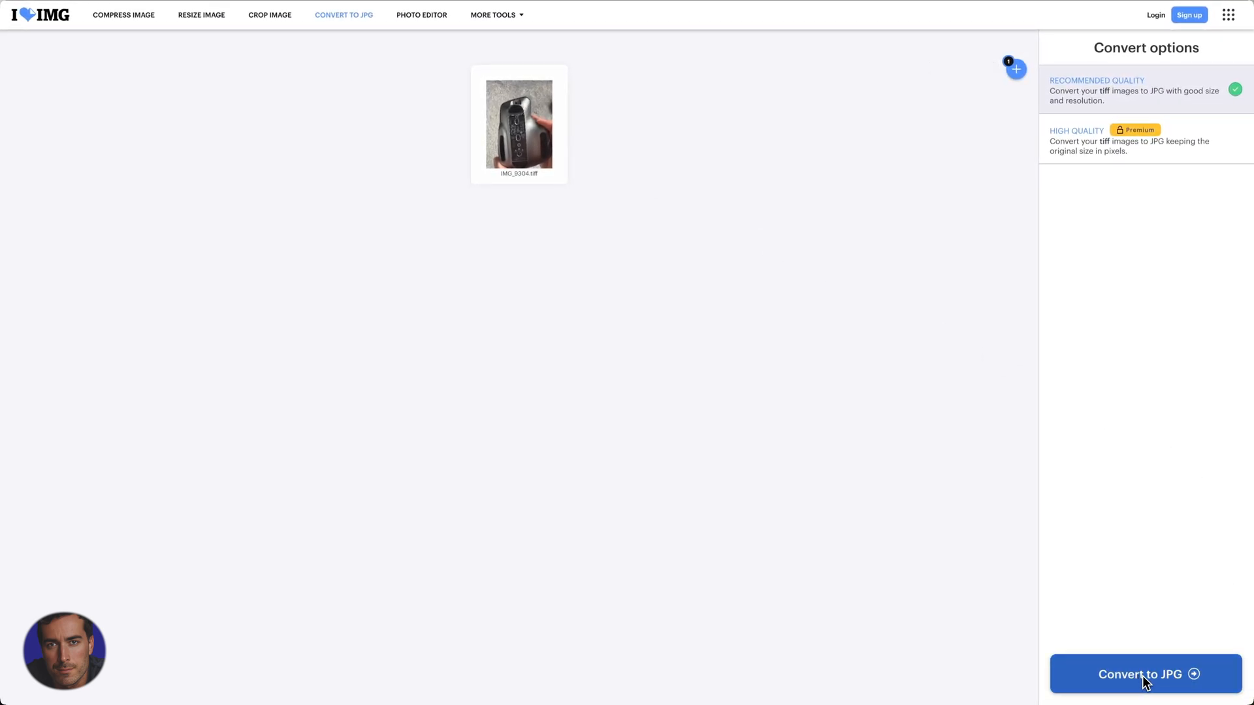
{"action": "mouse_move", "coordinate": [1164, 685]}
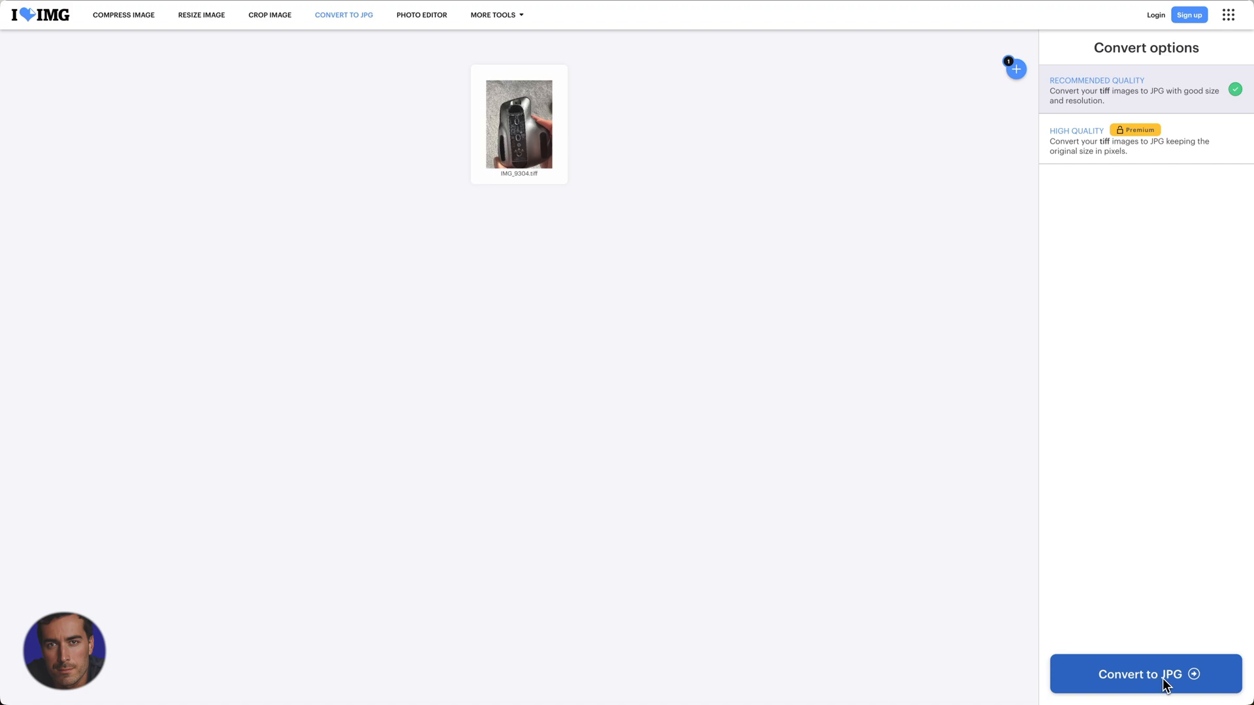
{"action": "left_click", "coordinate": [1145, 674]}
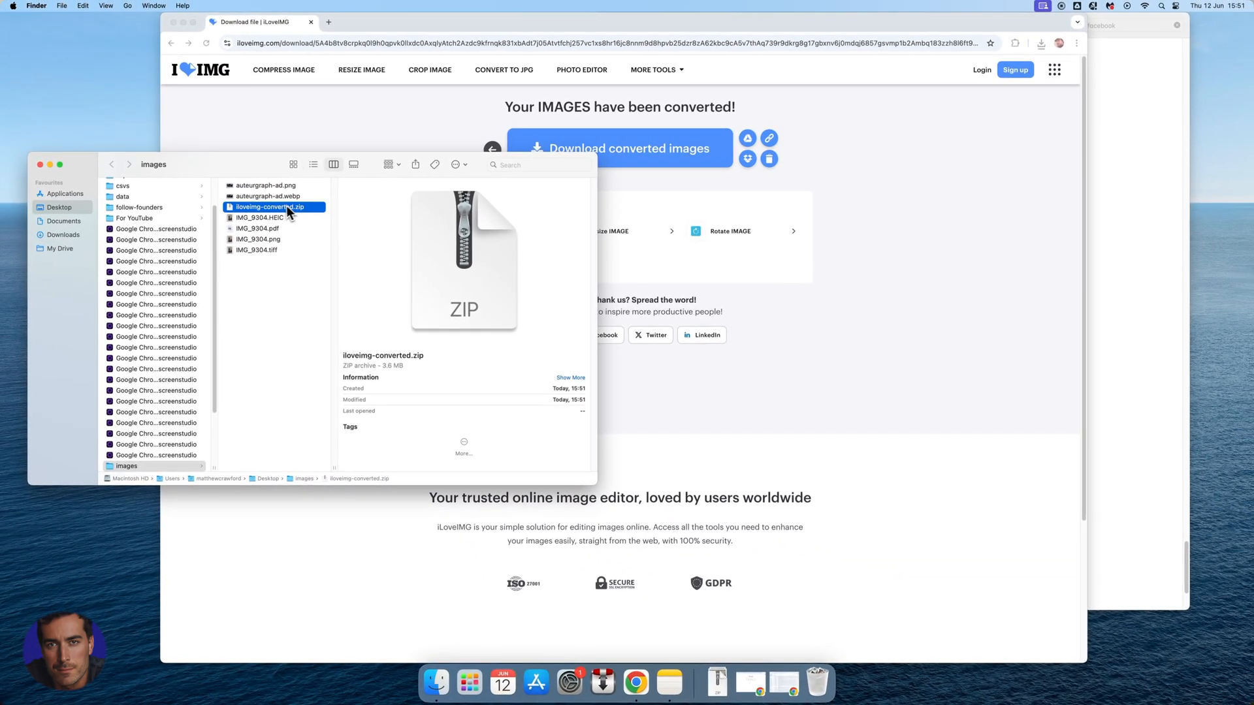
{"action": "mouse_move", "coordinate": [283, 223]}
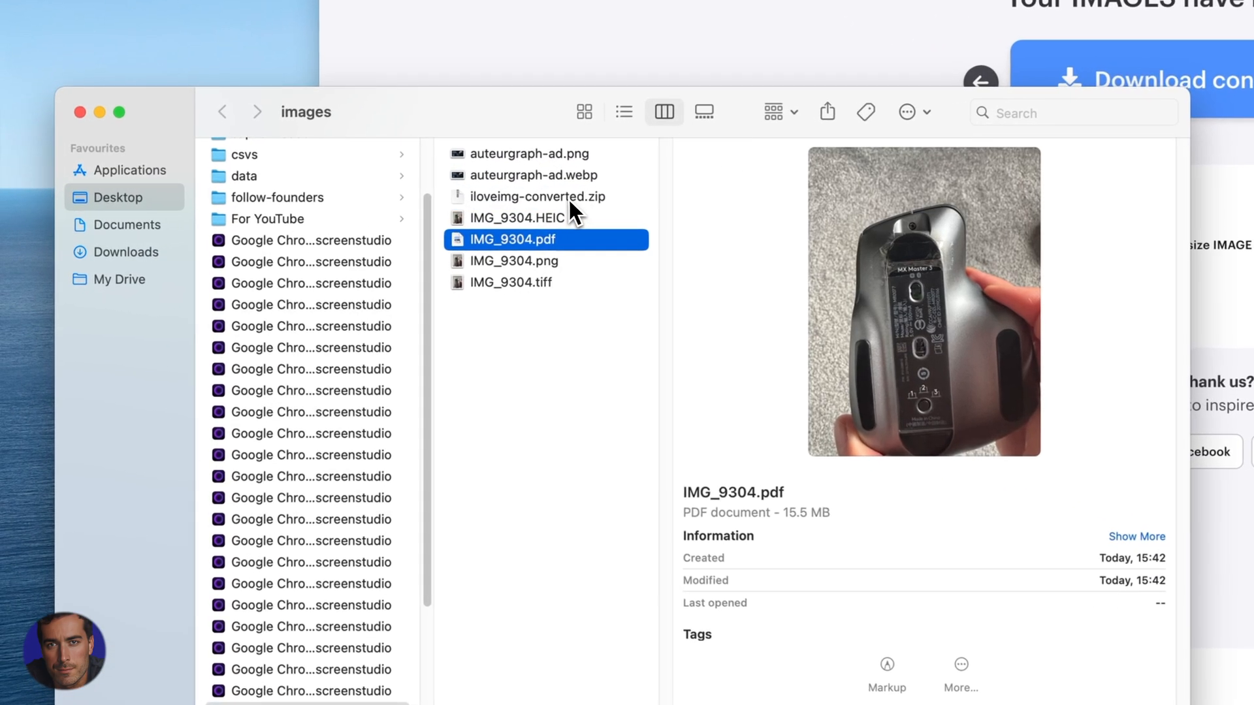
Unpack iloveimg-converted.zip and preview IMG_9304.jpg and IMG_9304_1.jpg.
{"action": "left_click", "coordinate": [536, 198]}
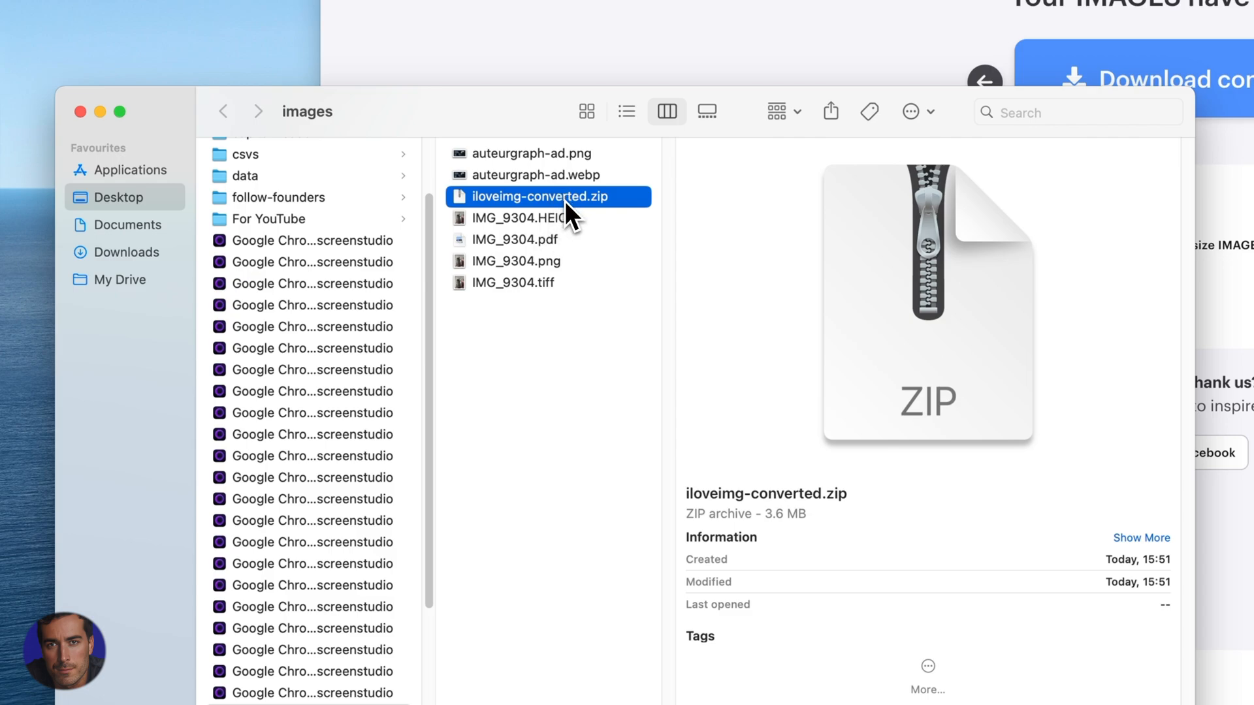
{"action": "double_click", "coordinate": [547, 196]}
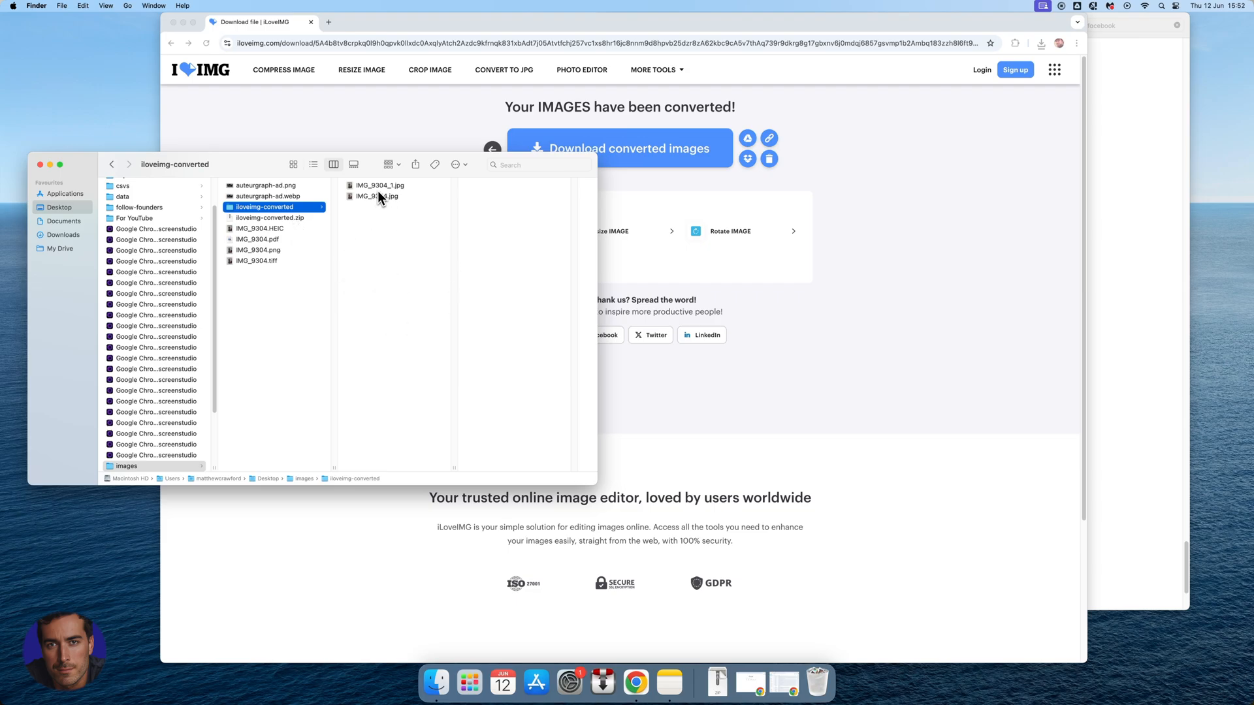
{"action": "left_click", "coordinate": [376, 196]}
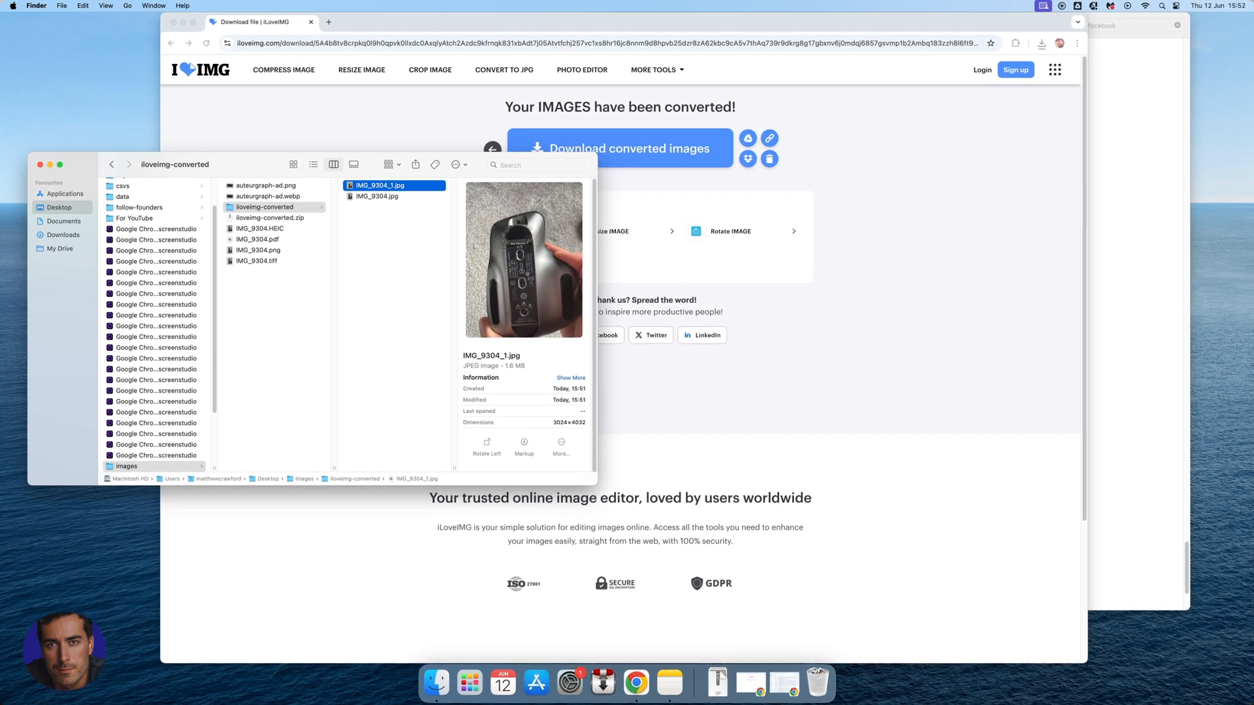
{"action": "left_click", "coordinate": [376, 196]}
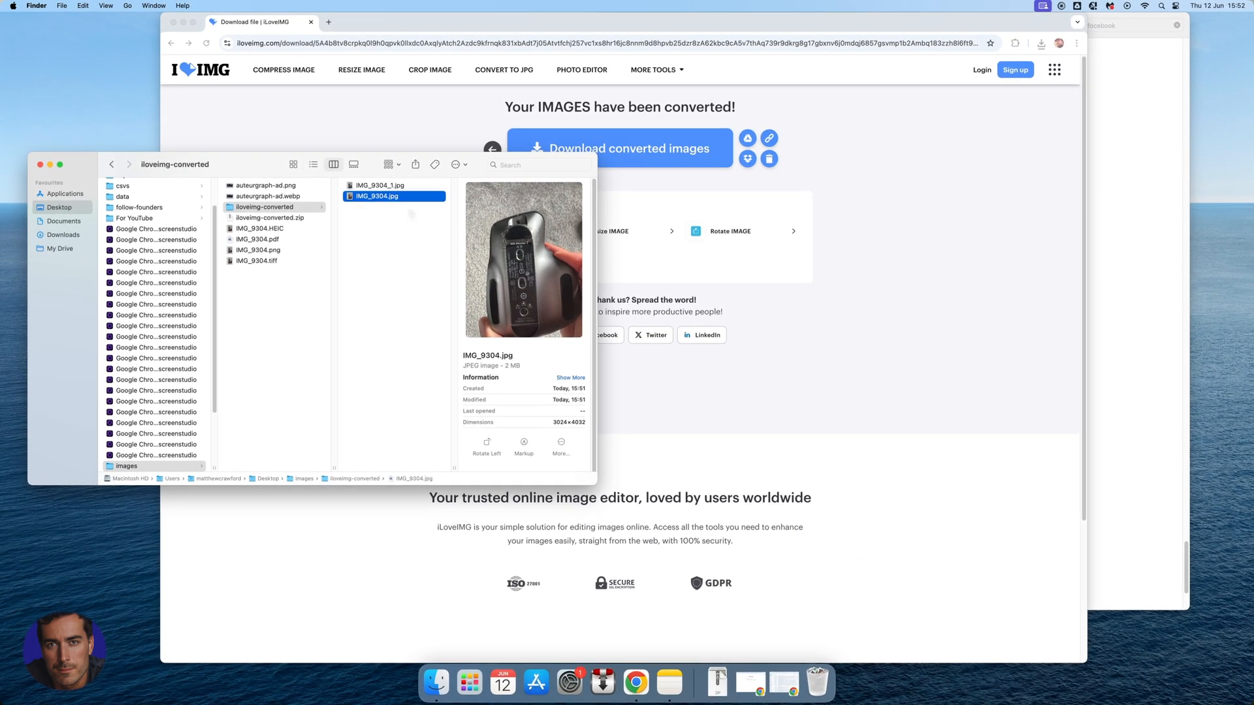